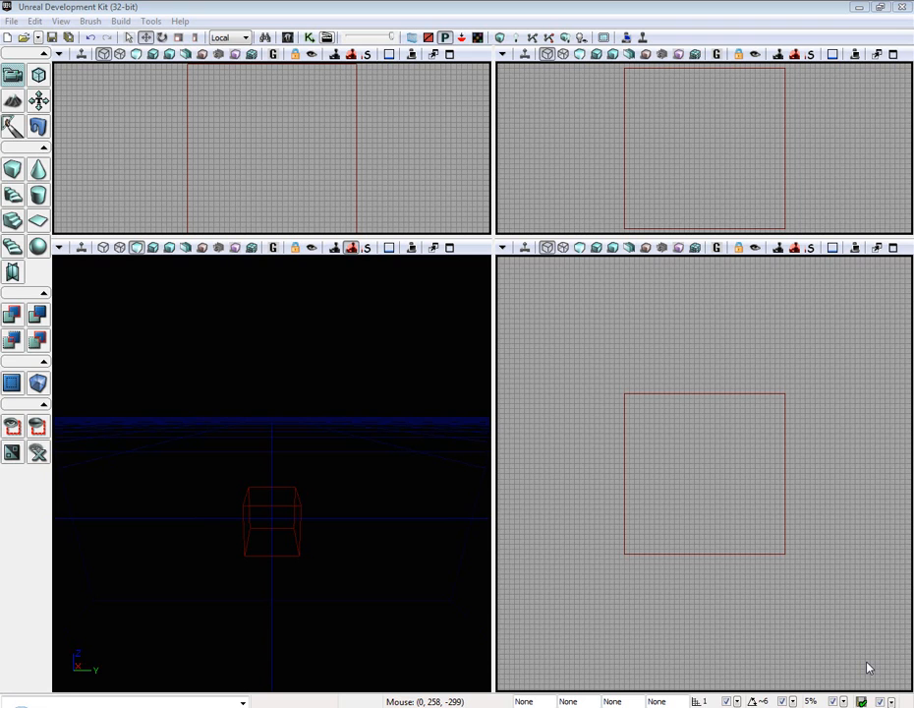
pyautogui.moveTo(228, 492)
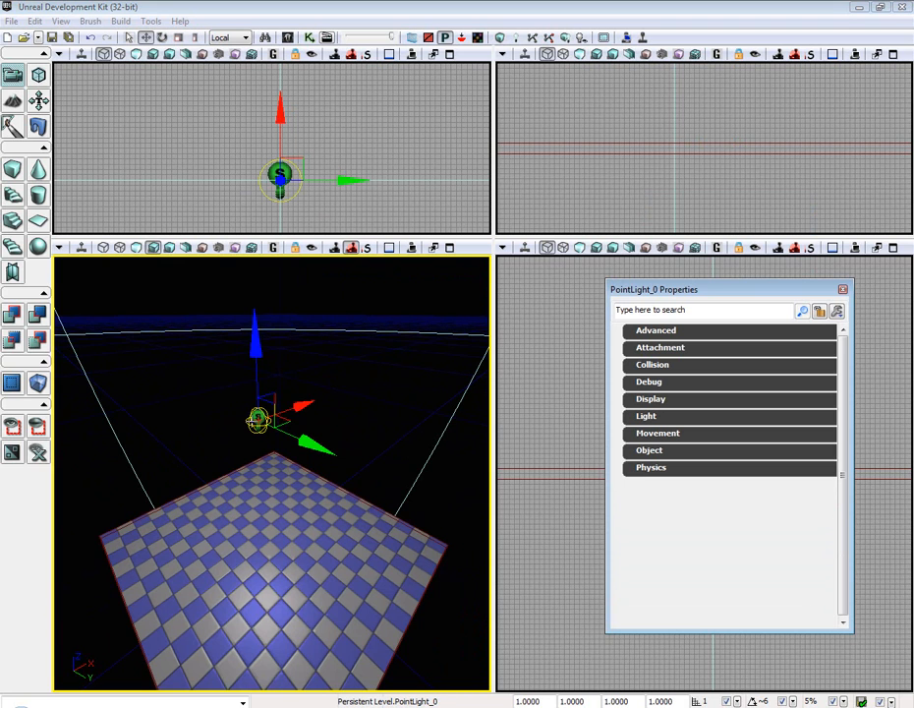
pyautogui.moveTo(664, 421)
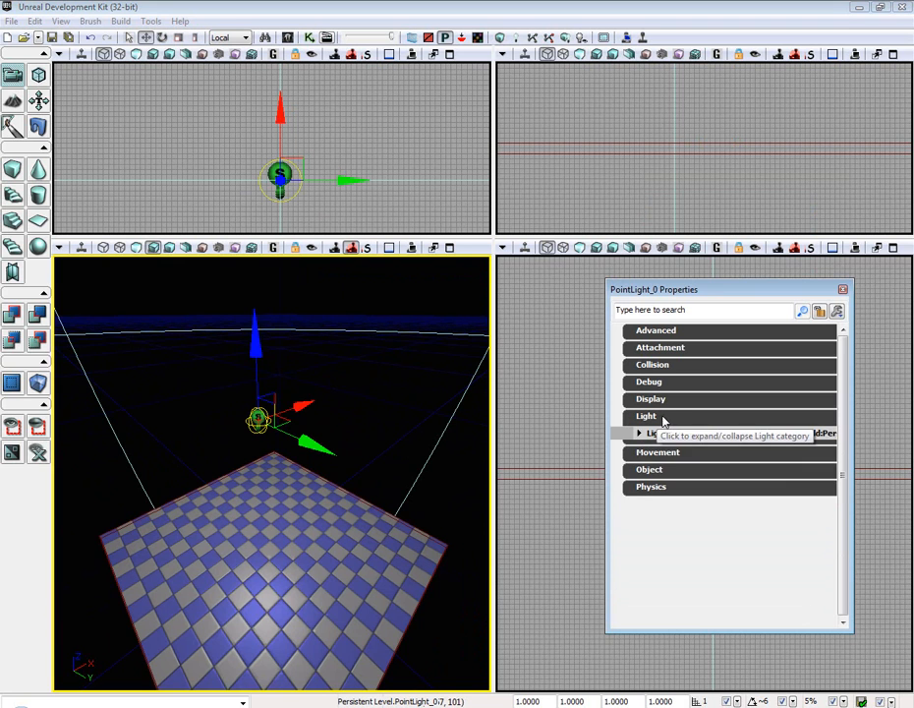
# - Expand the point light's Light and Lighting Channels settings to reach the Dynamic channel
pyautogui.click(644, 415)
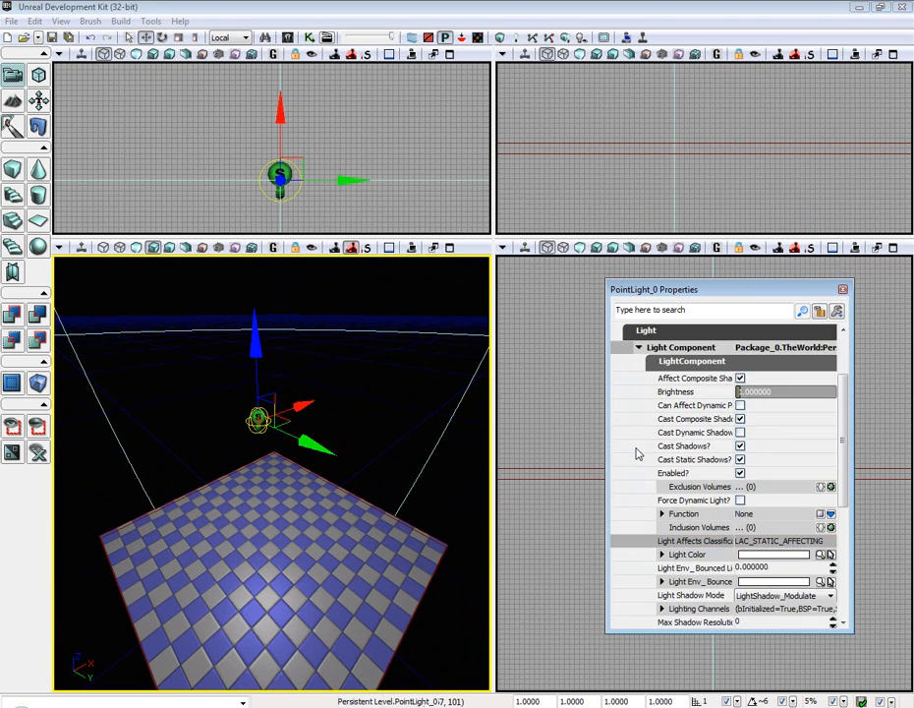
pyautogui.click(661, 608)
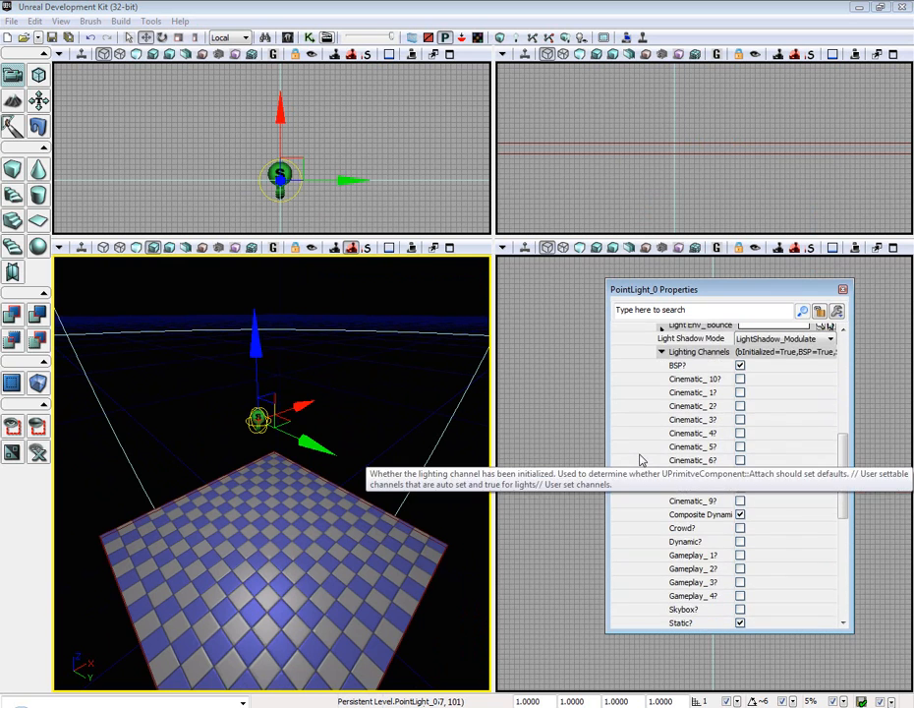
pyautogui.scroll(-3)
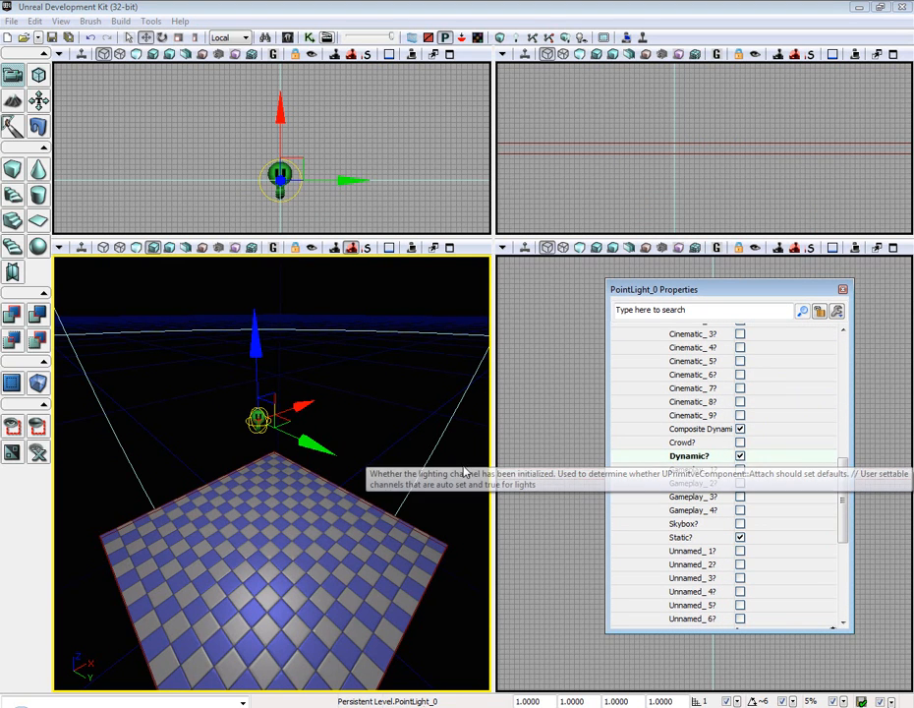
pyautogui.moveTo(696, 460)
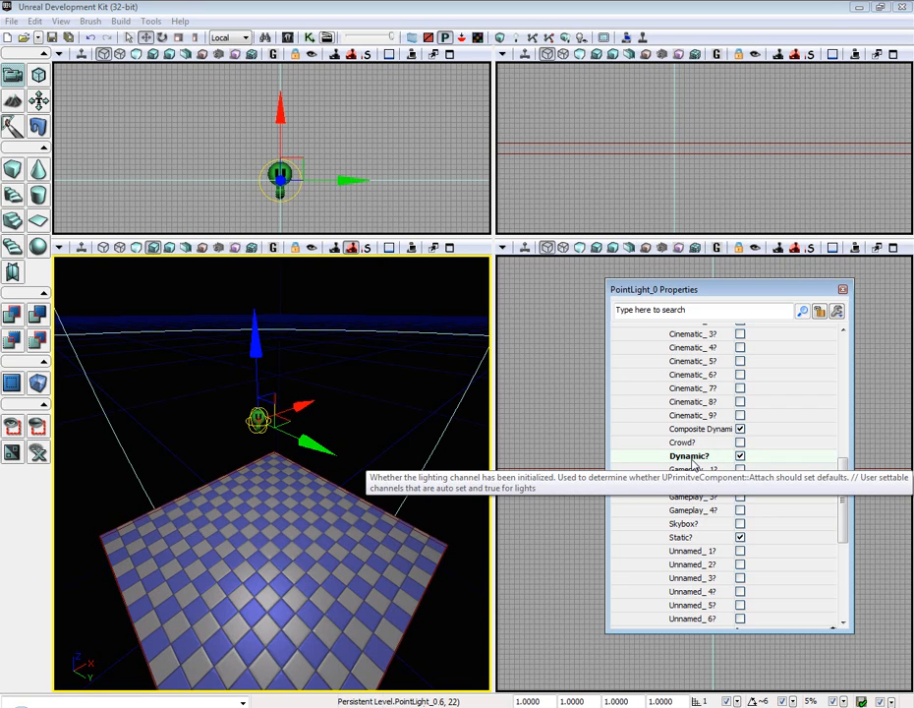
pyautogui.moveTo(706, 460)
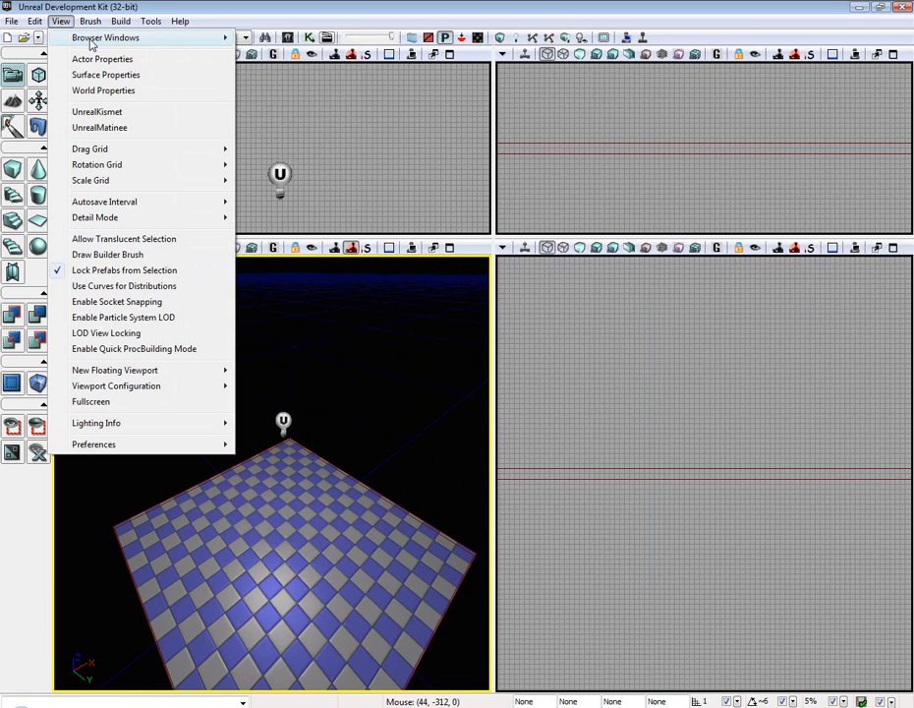
# - Show the Building Meshes collection in the Content Browser and edit the BunkerWall mesh
pyautogui.click(106, 37)
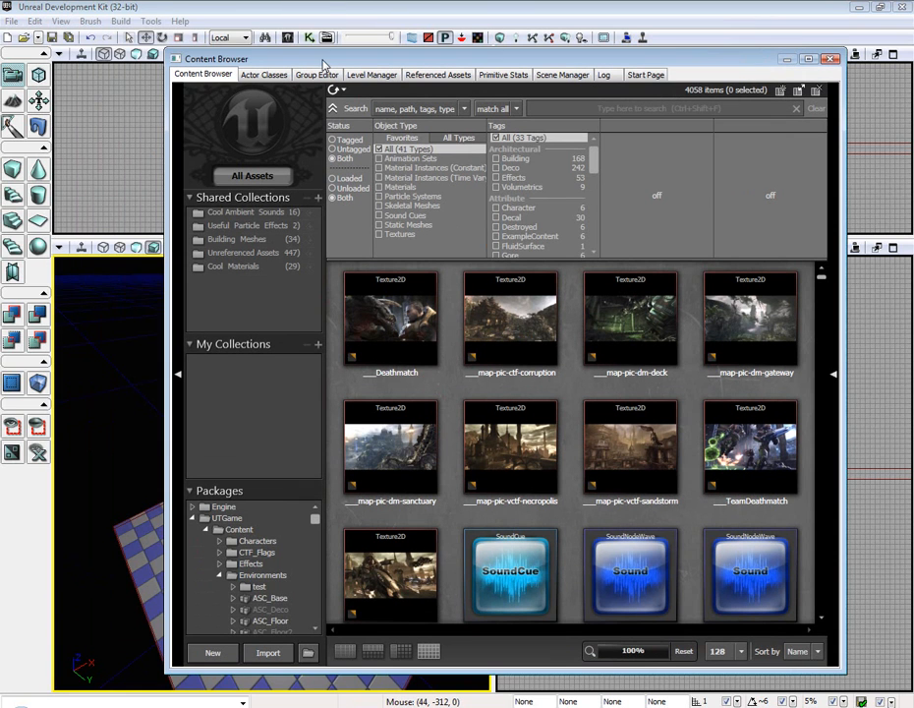
pyautogui.click(61, 19)
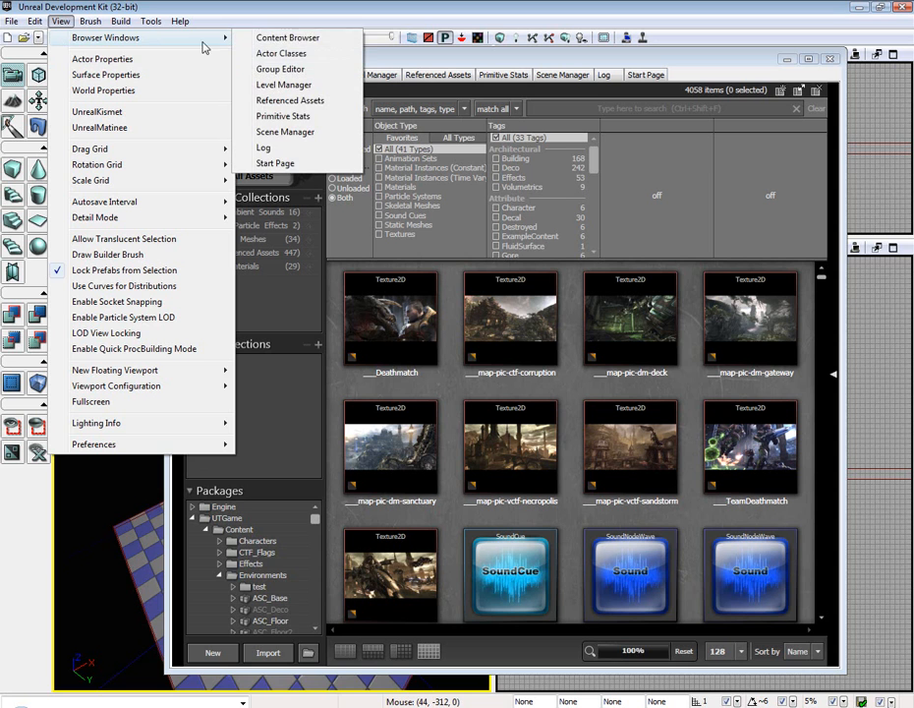
pyautogui.click(287, 38)
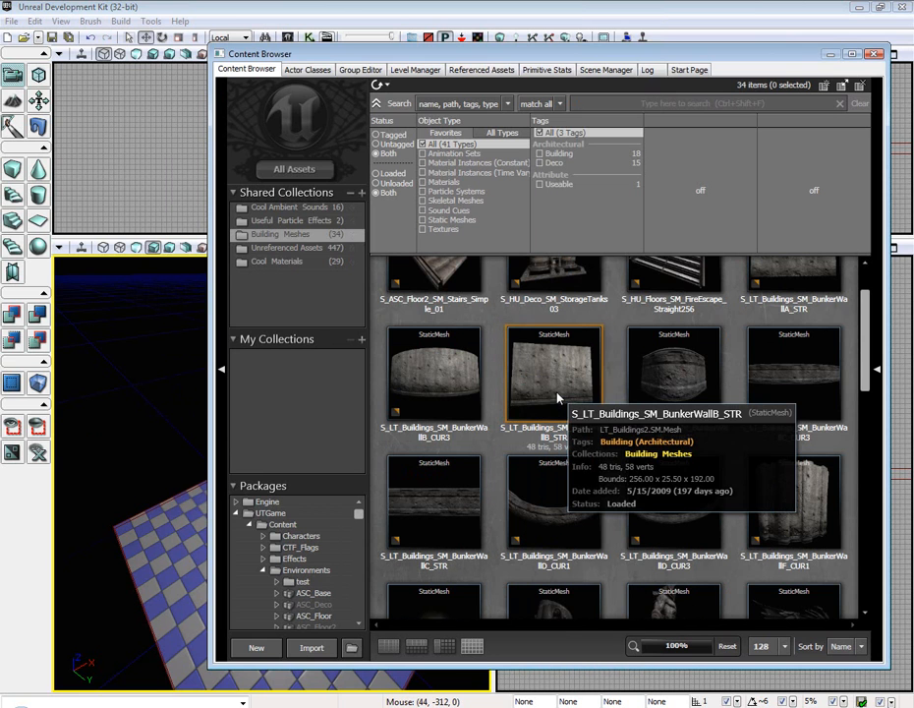
pyautogui.doubleClick(555, 374)
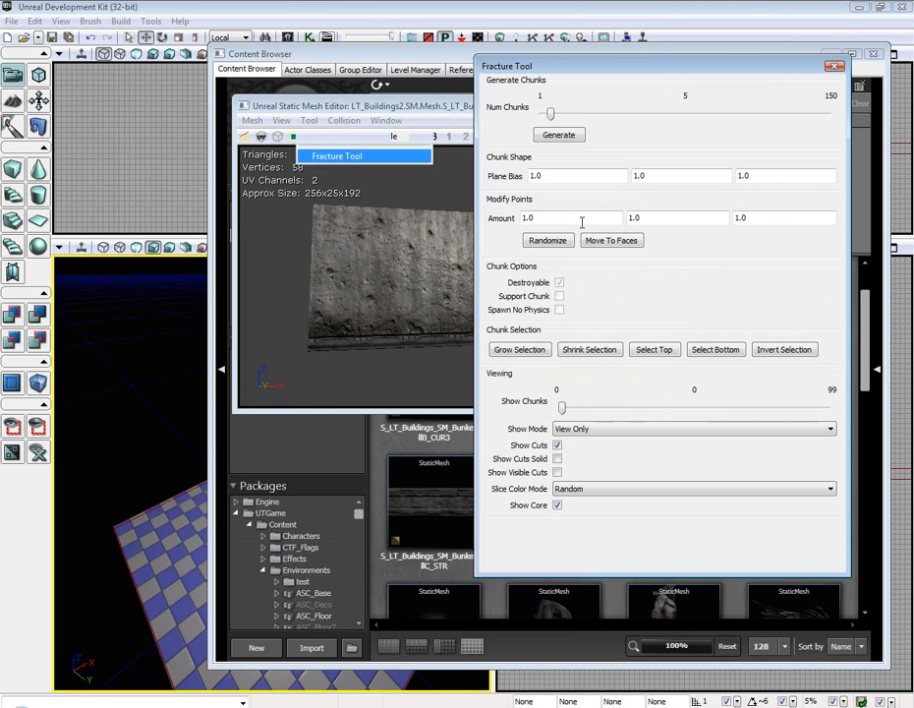
# - Generate 50 fracture chunks on the wall and select its bottom row of chunks
pyautogui.moveTo(550, 114); pyautogui.dragTo(657, 114)
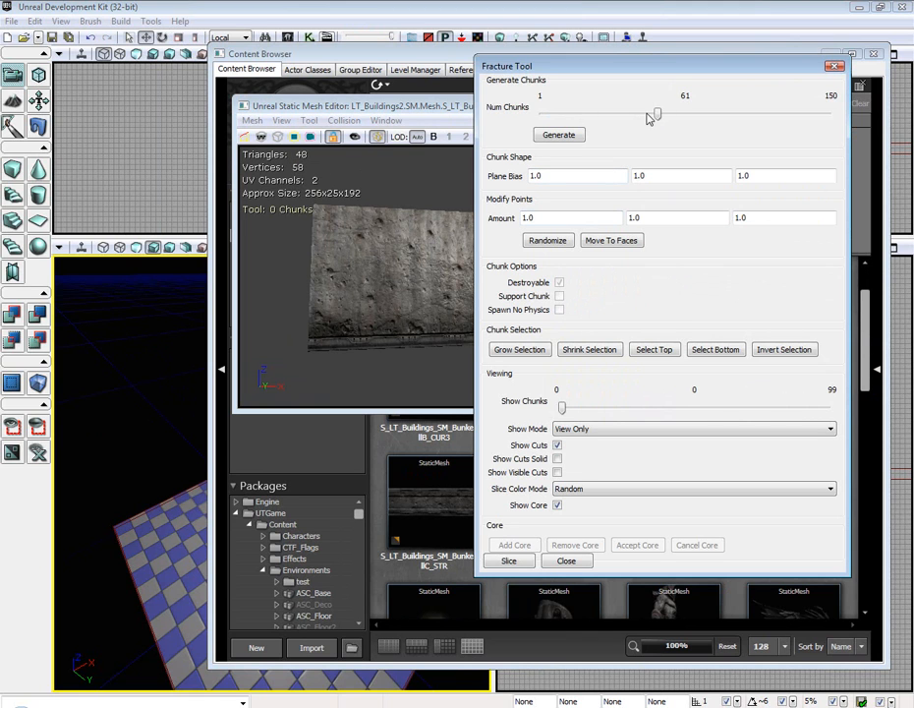
pyautogui.moveTo(656, 114); pyautogui.dragTo(637, 114)
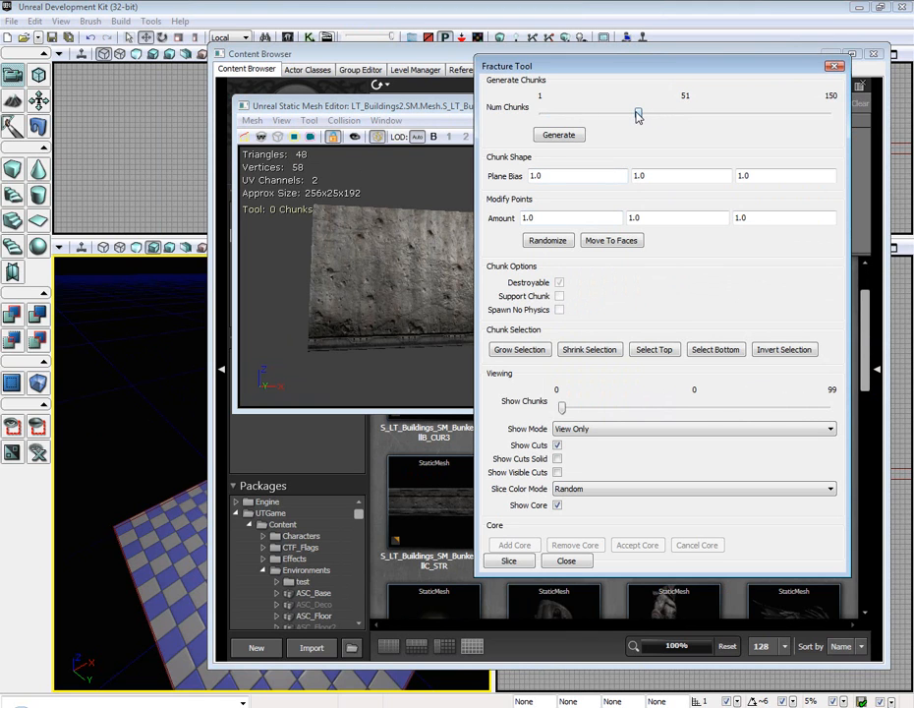
pyautogui.click(559, 133)
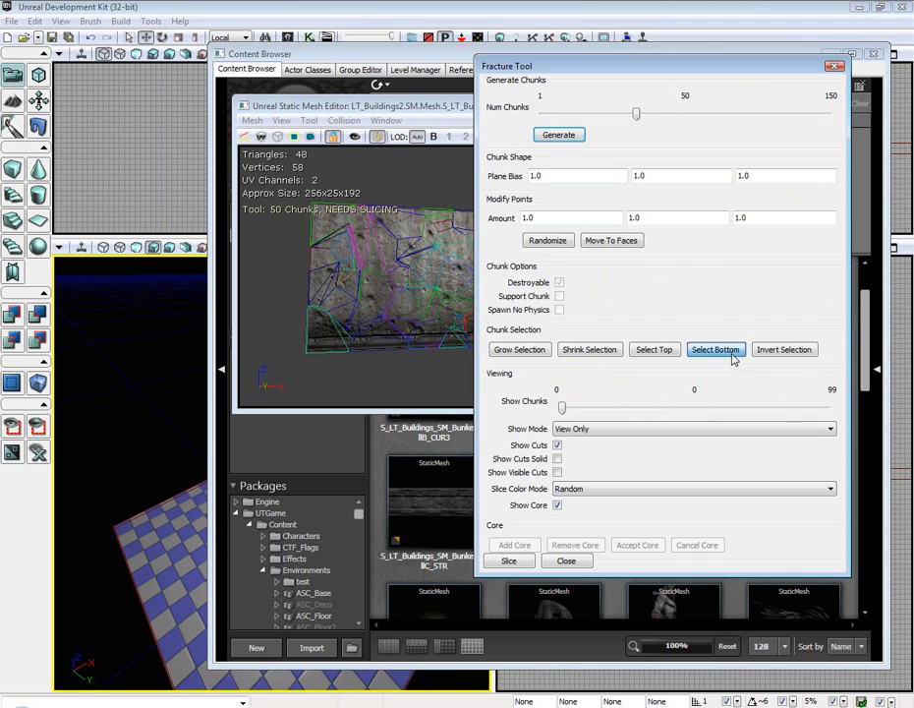
pyautogui.click(716, 350)
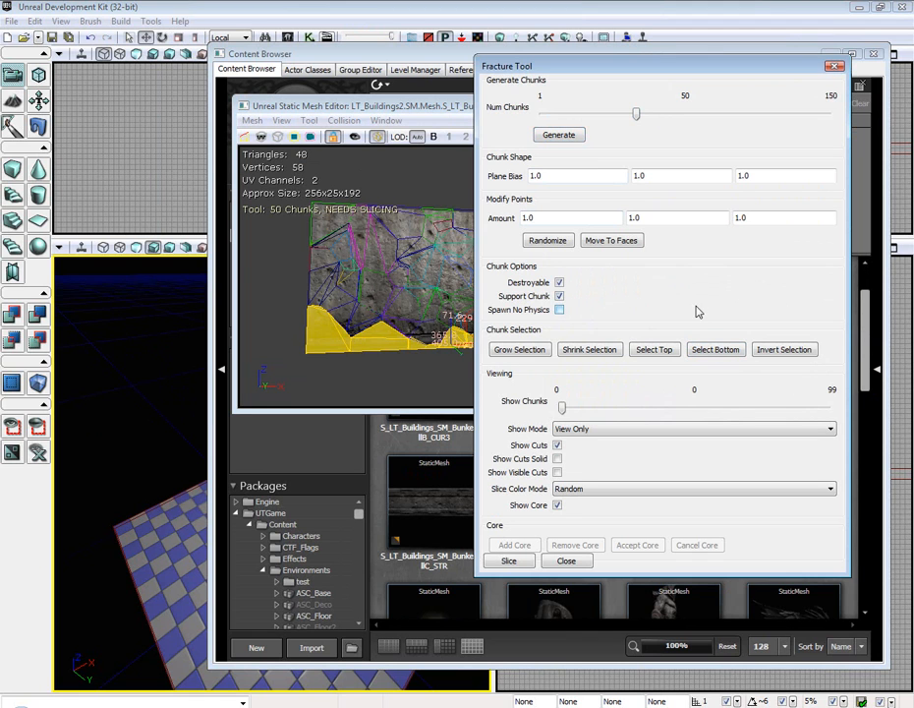
pyautogui.moveTo(693, 326)
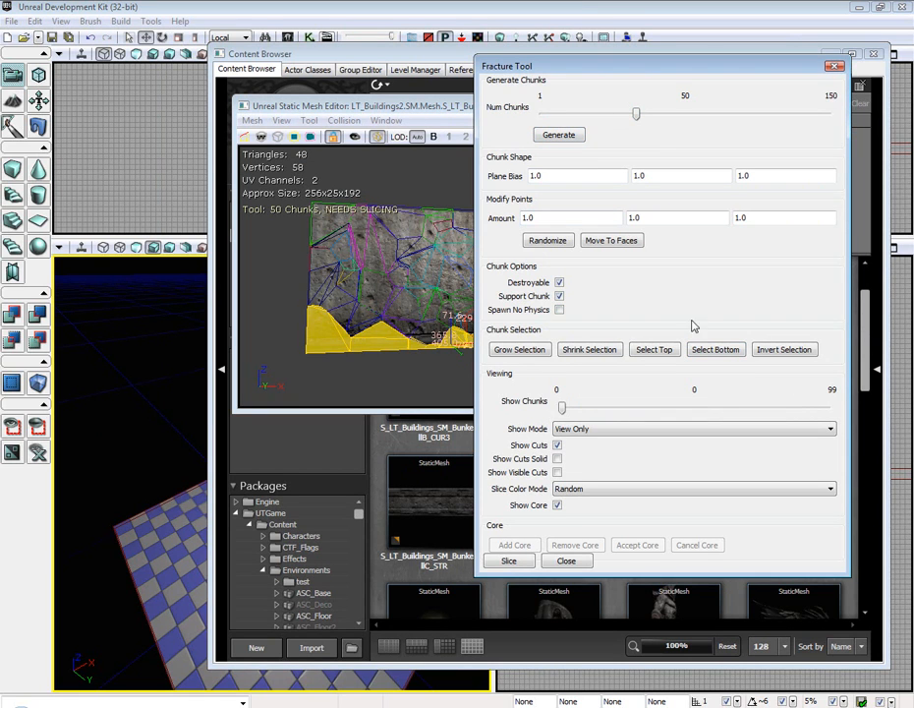
pyautogui.moveTo(639, 531)
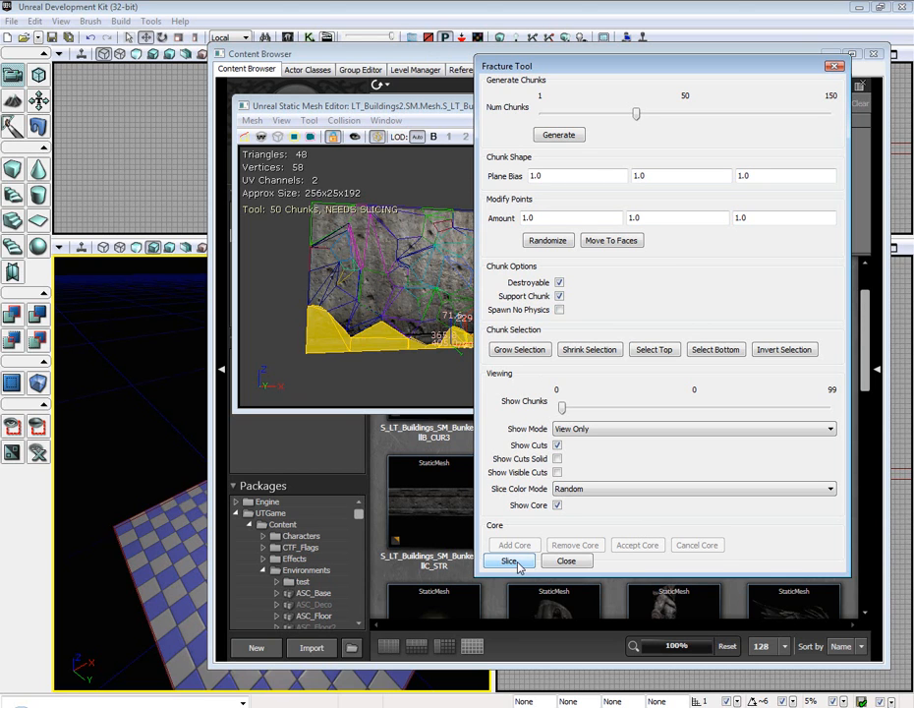
# - Slice the wall into a fractured mesh saved as TestWall in the physx package
pyautogui.click(507, 561)
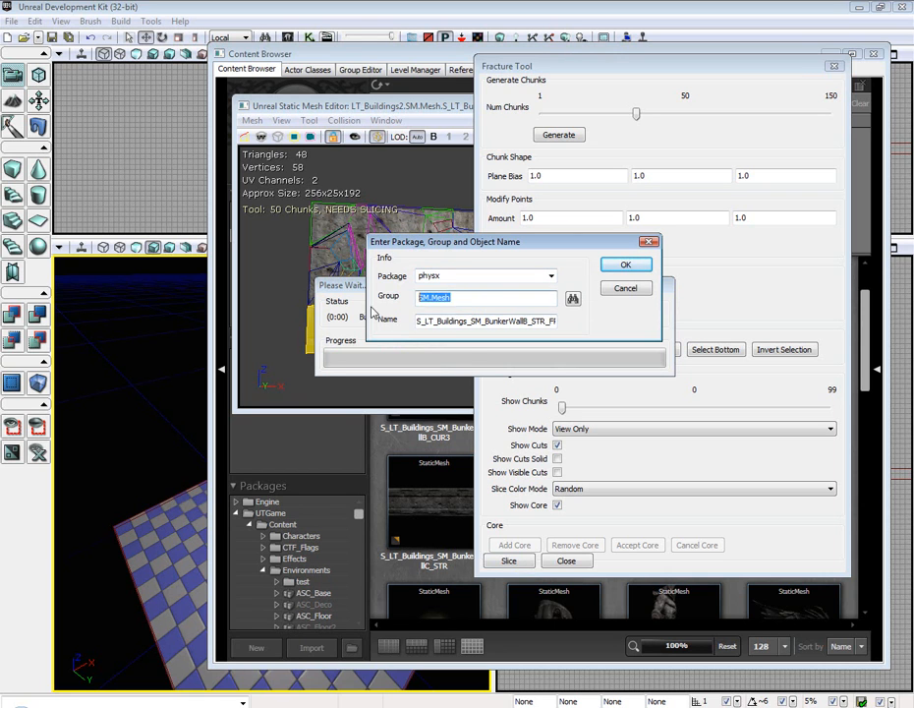
pyautogui.write('Test')
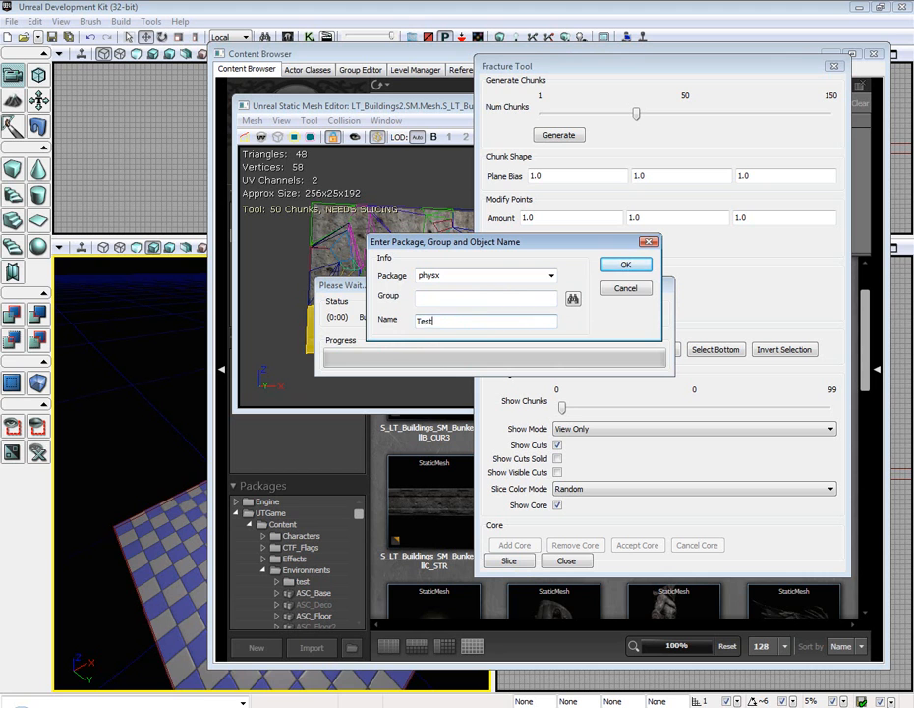
pyautogui.click(626, 264)
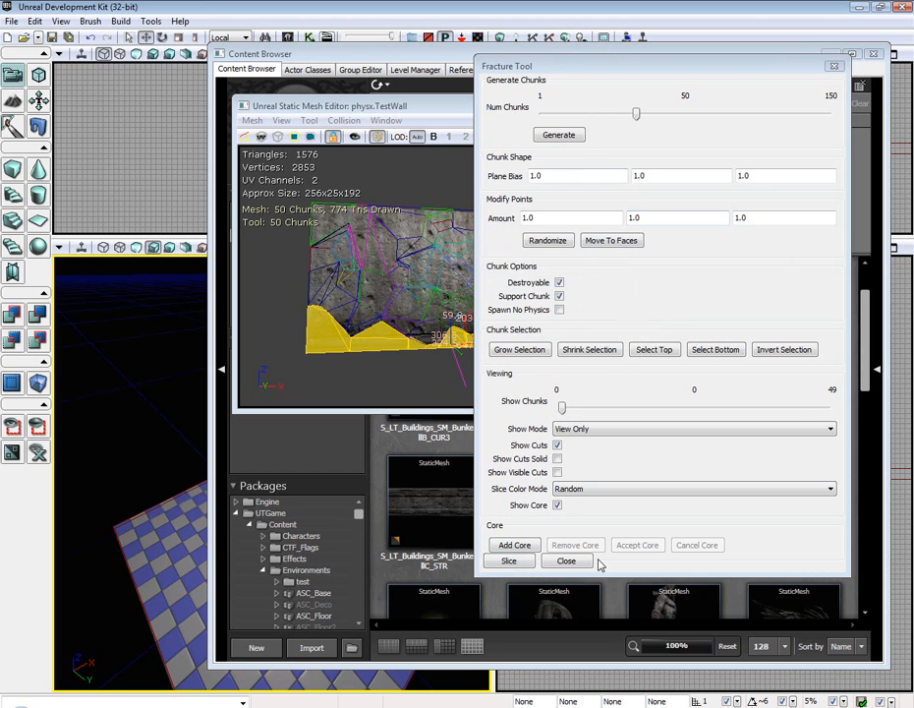
pyautogui.click(566, 560)
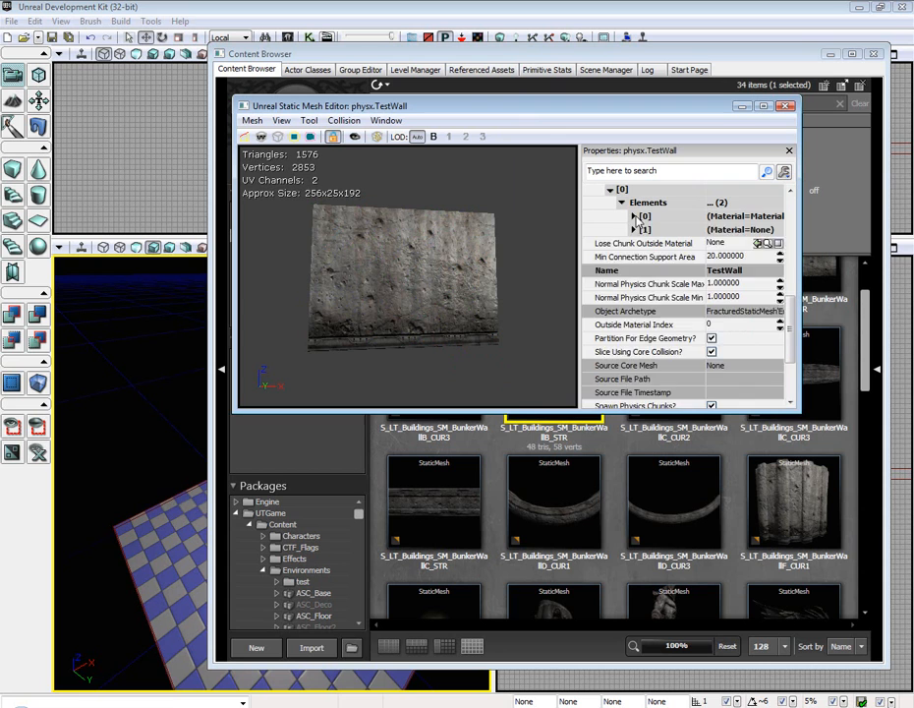
# - Expand the TestWall mesh's material elements to view their Material fields
pyautogui.click(633, 214)
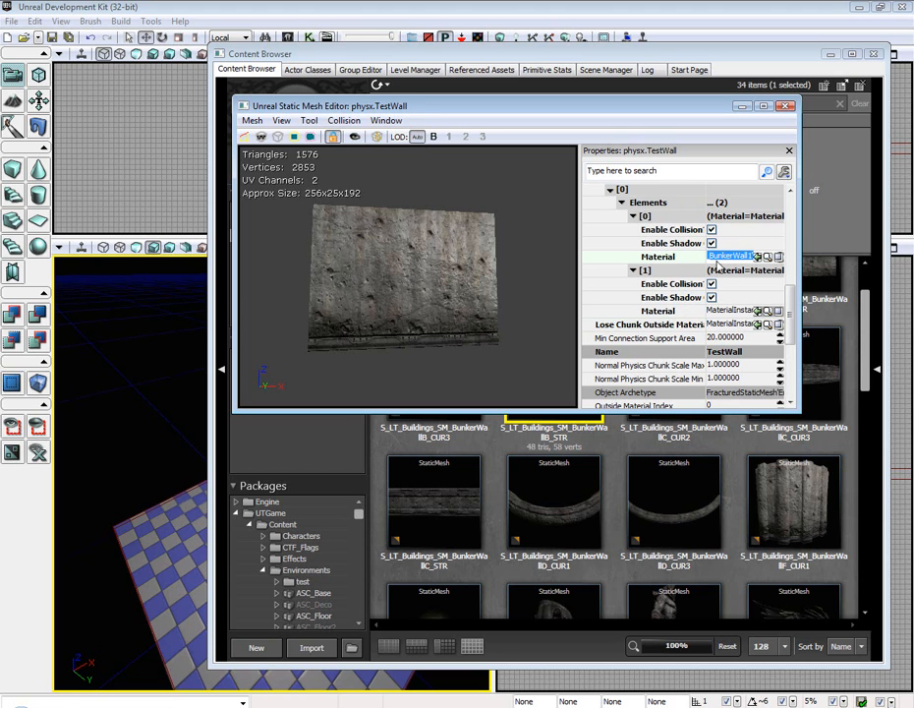
pyautogui.scroll(-3)
pyautogui.write('testwall')
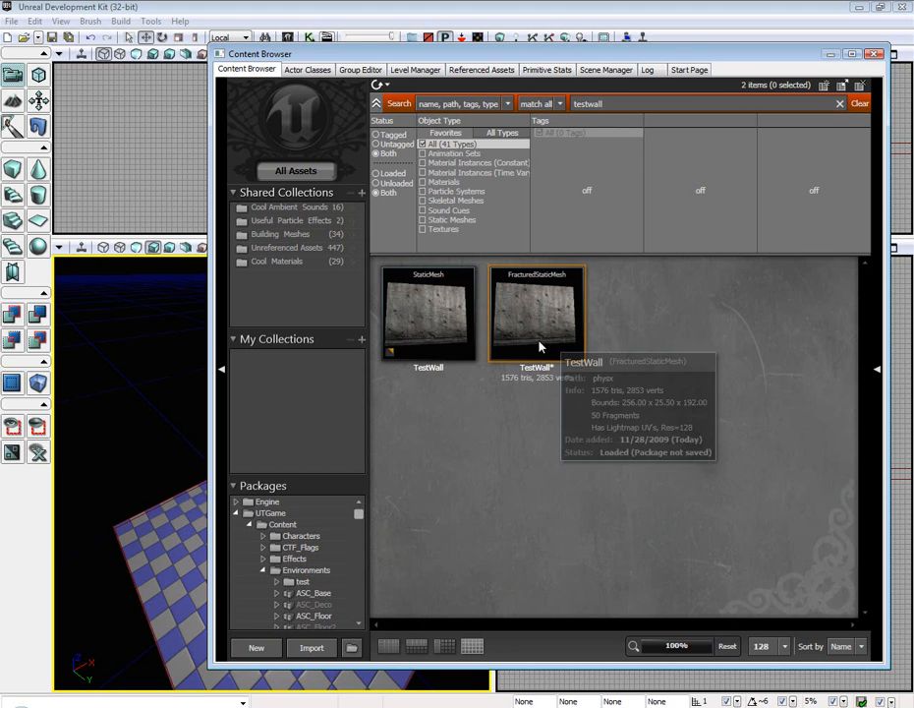
# - Delete the plain TestWall static mesh and bring up actions for the fractured TestWall
pyautogui.rightClick(429, 313)
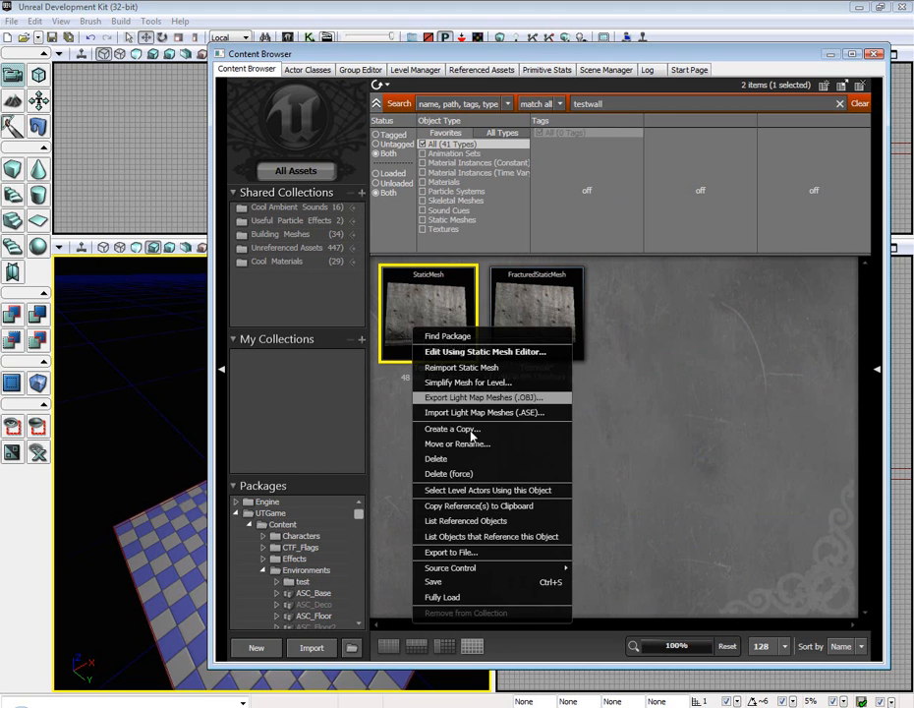
pyautogui.click(437, 458)
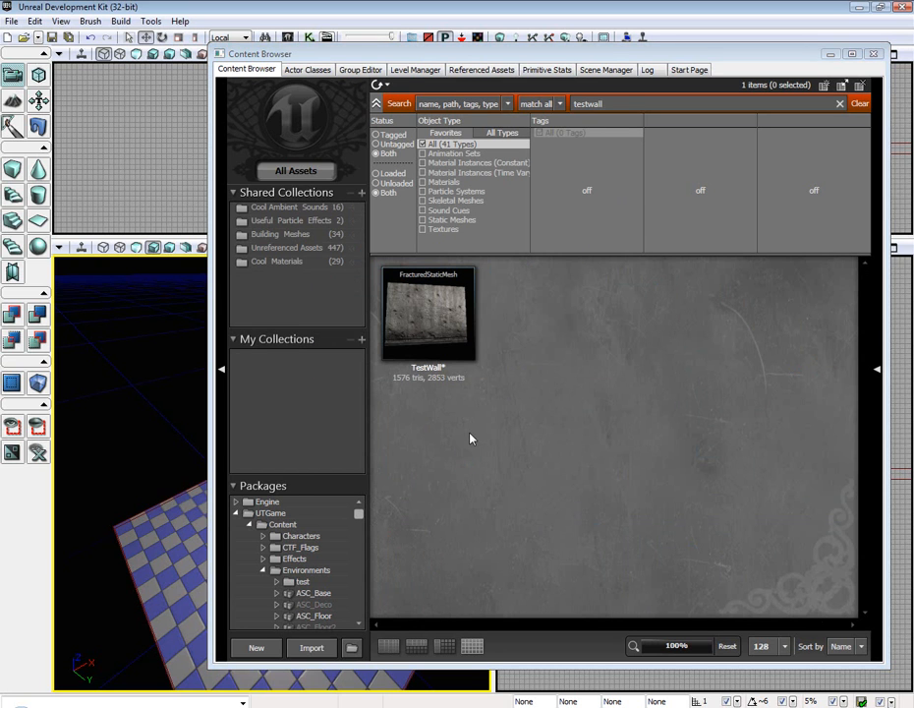
pyautogui.click(429, 313)
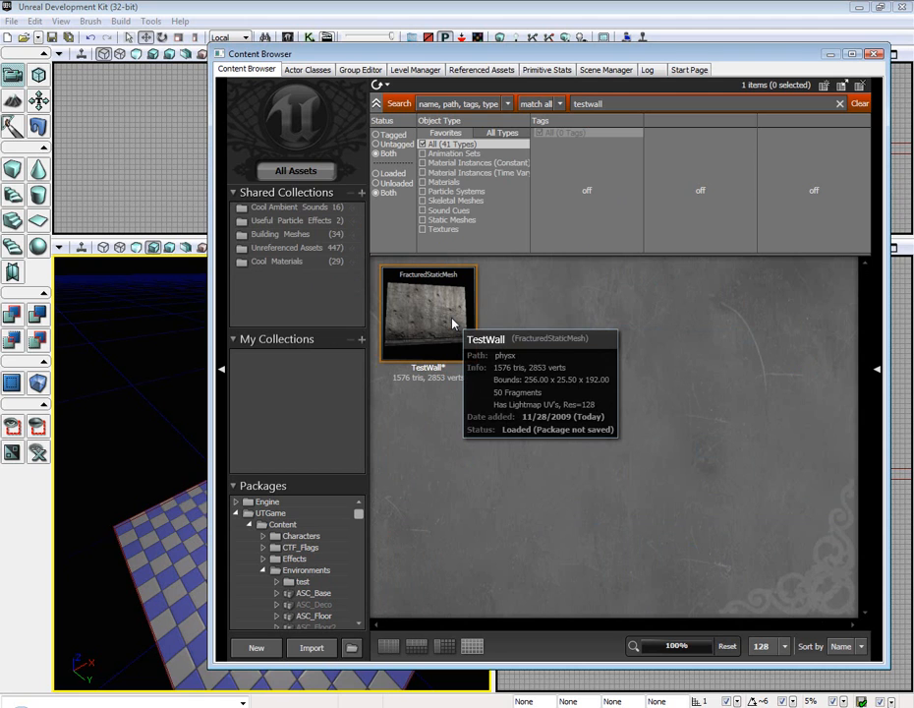
pyautogui.rightClick(429, 313)
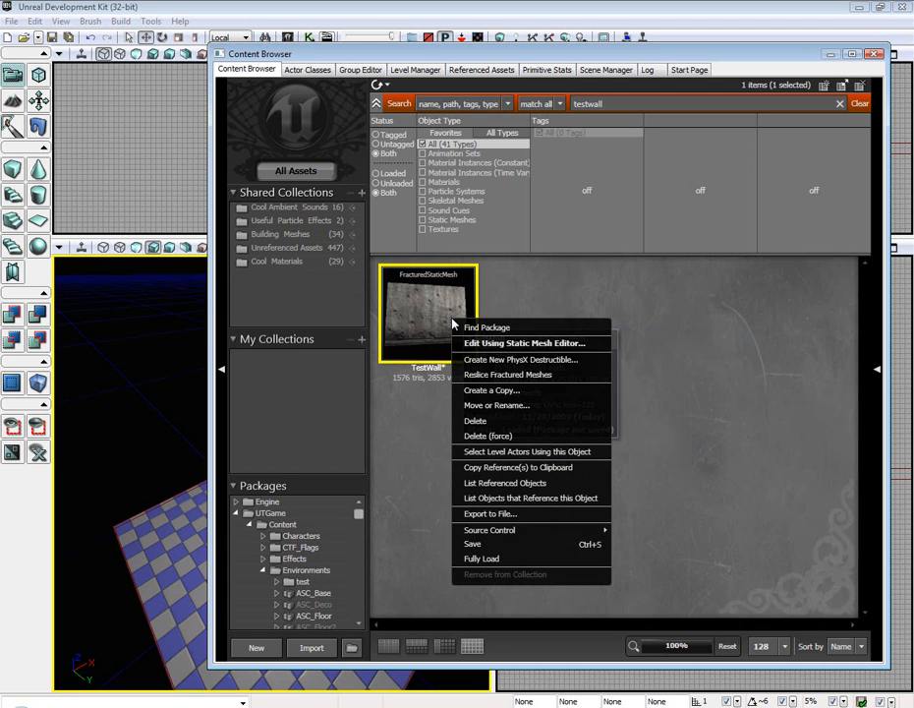
pyautogui.moveTo(523, 342)
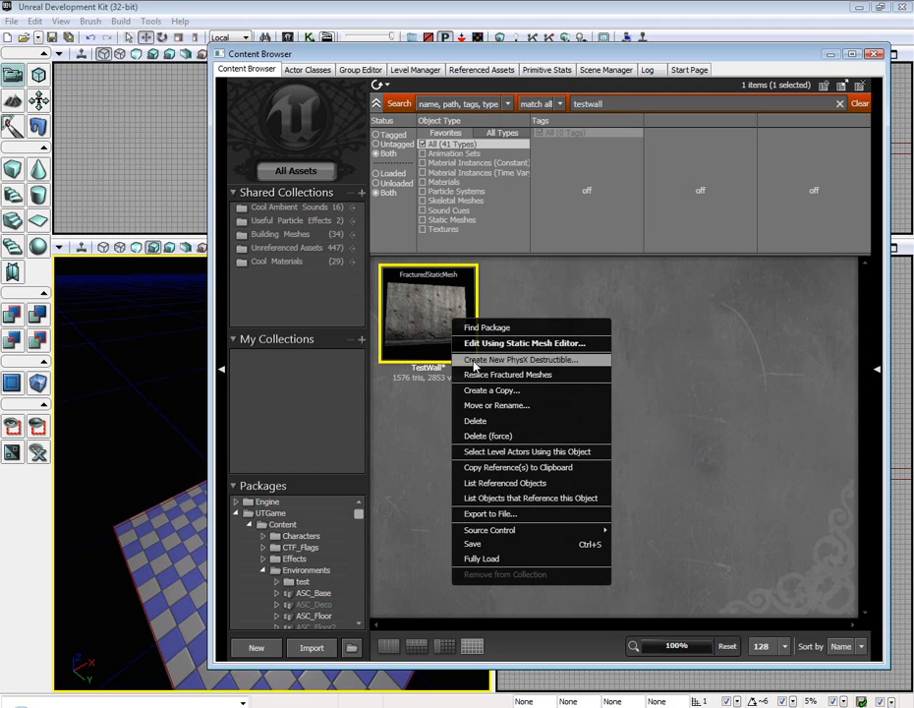
pyautogui.moveTo(555, 361)
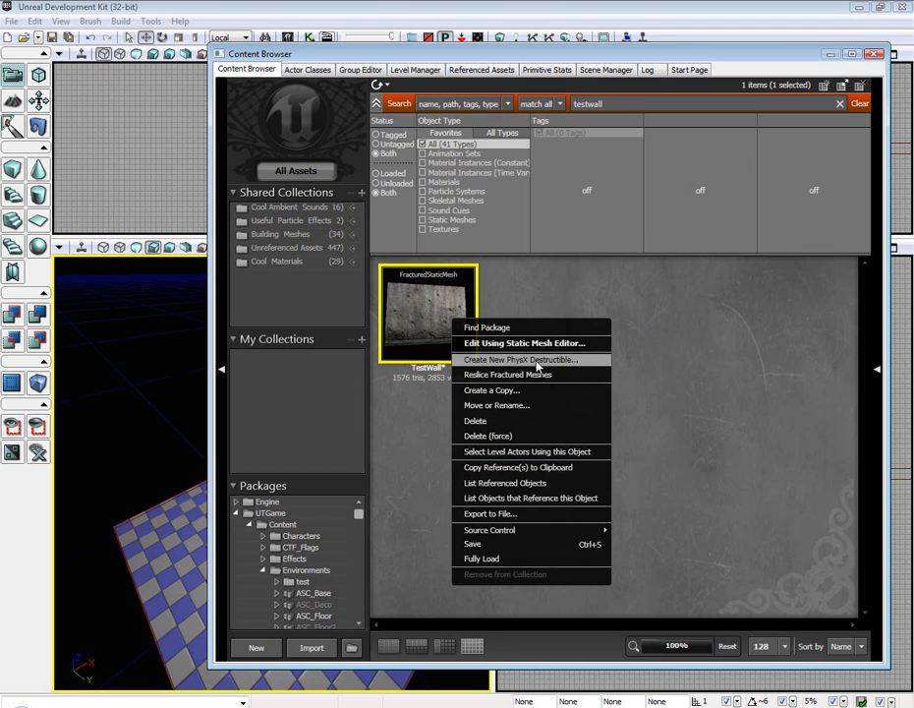
# - Create the TestWall_PHYSX destructible asset in the physx package from the fractured wall
pyautogui.click(523, 358)
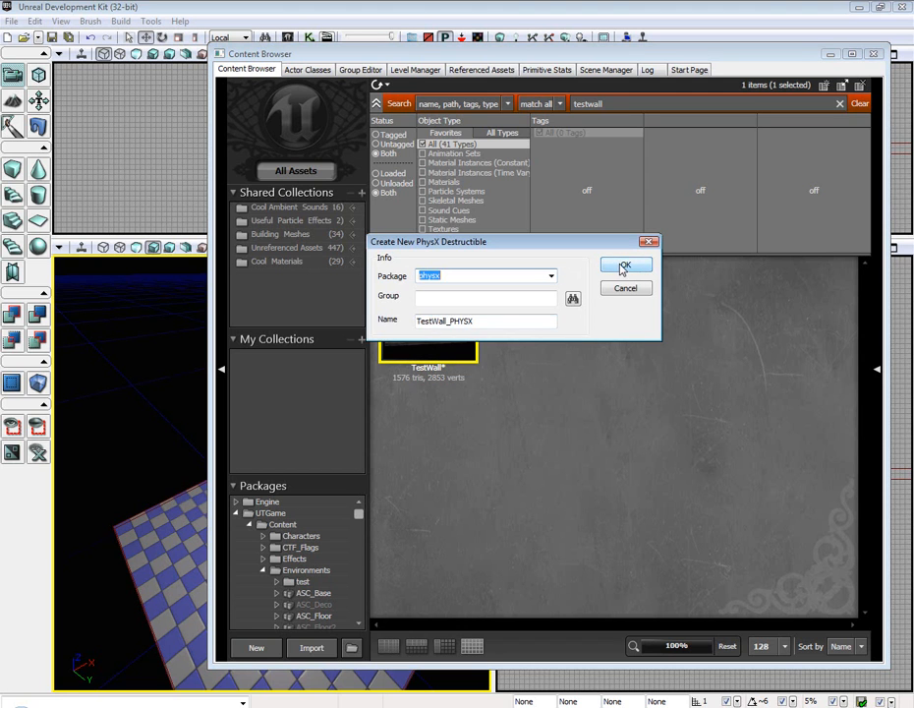
pyautogui.click(625, 265)
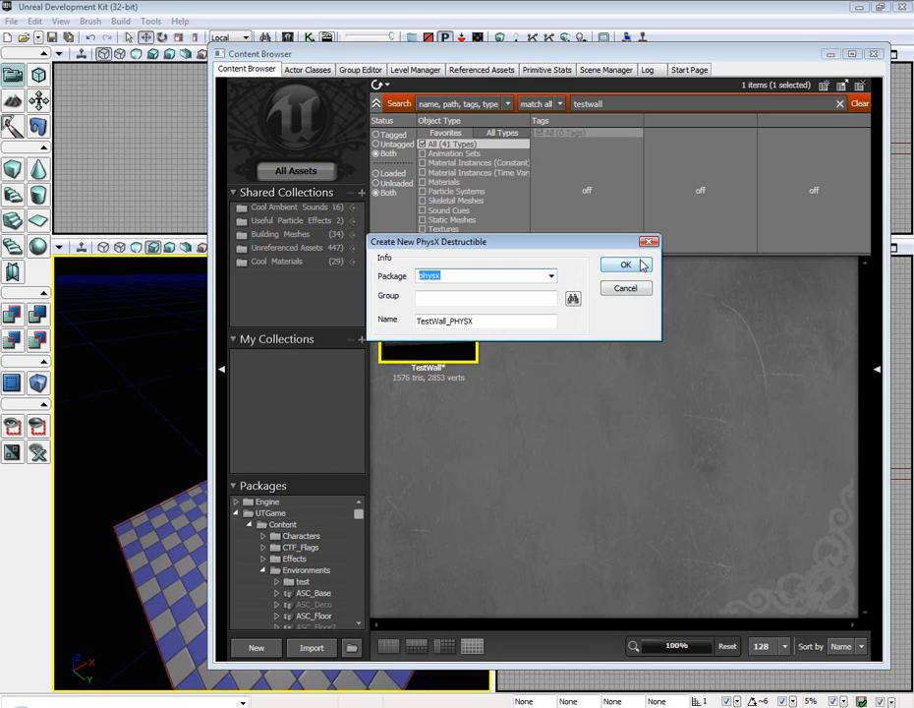
pyautogui.click(625, 263)
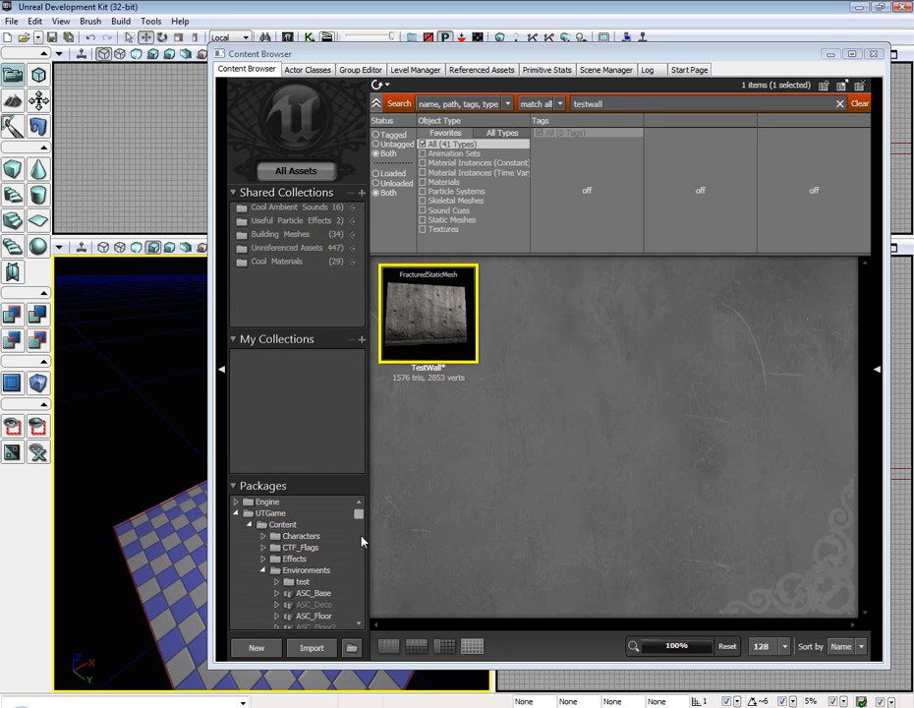
# - Save the physx package from the fractured TestWall's asset actions
pyautogui.rightClick(427, 312)
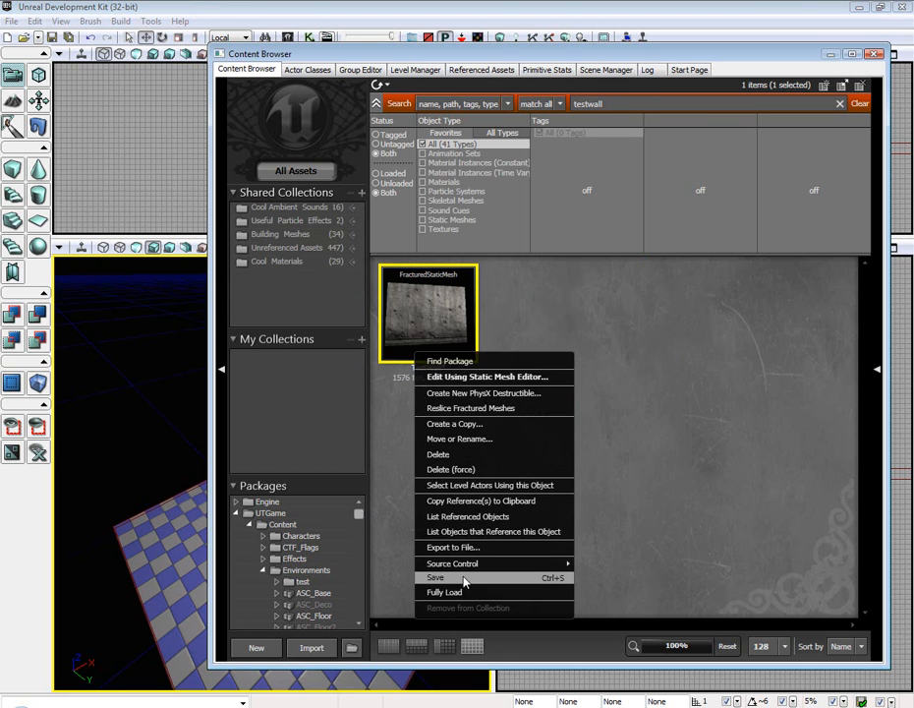
pyautogui.click(436, 579)
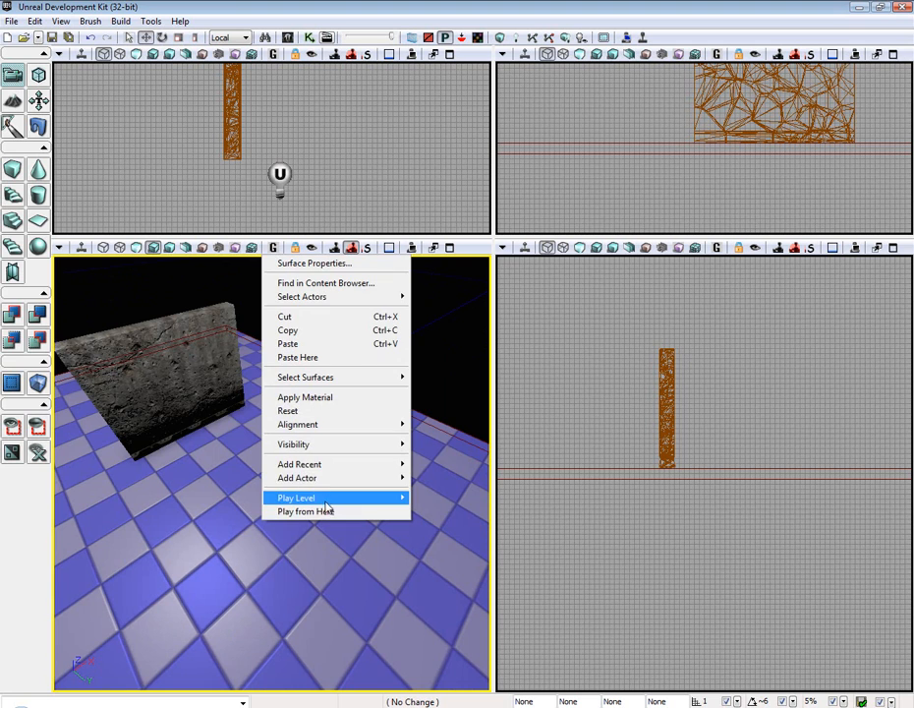
pyautogui.moveTo(306, 511)
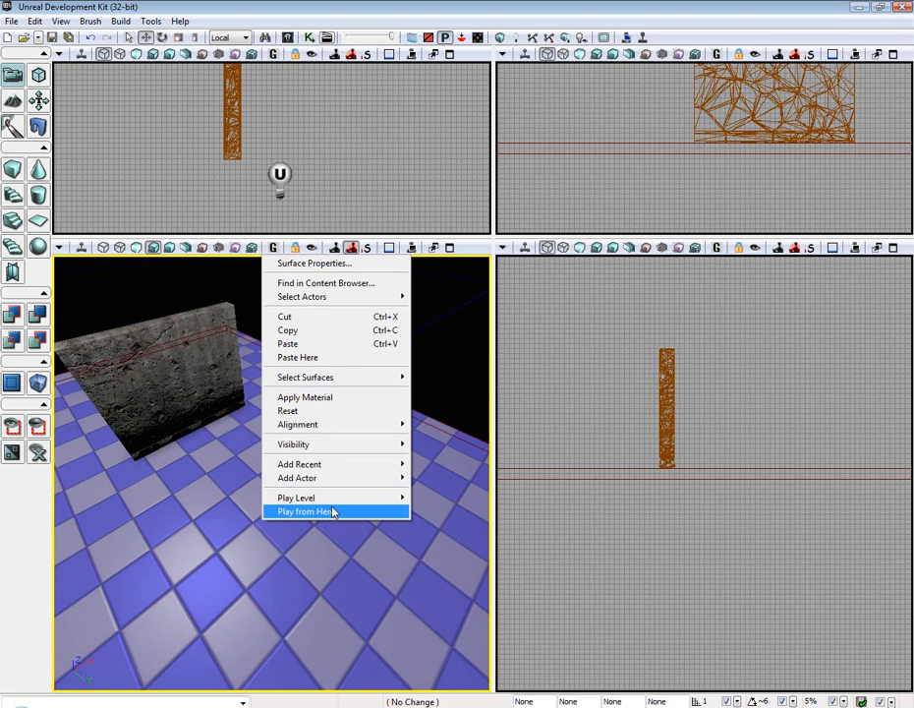
# - Play from here, shoot the wall into scattered chunks, and end the test
pyautogui.click(307, 511)
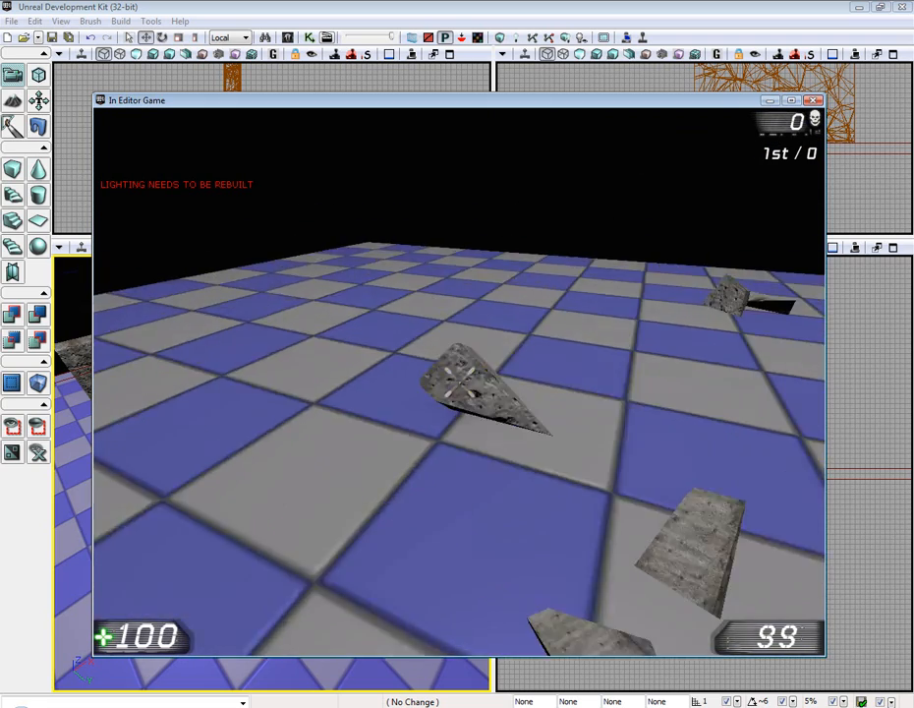
pyautogui.click(814, 99)
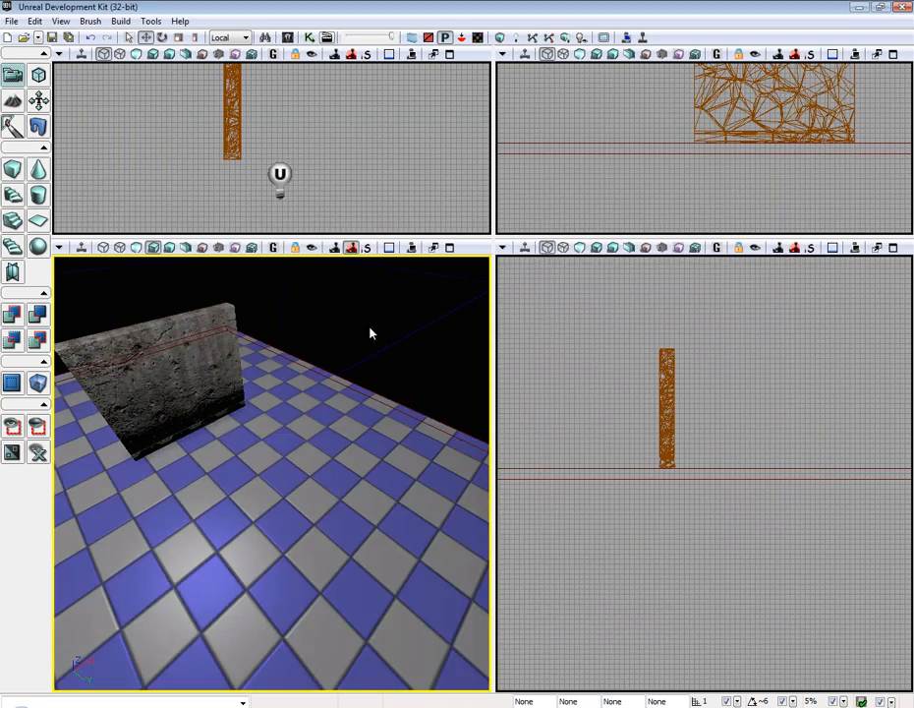